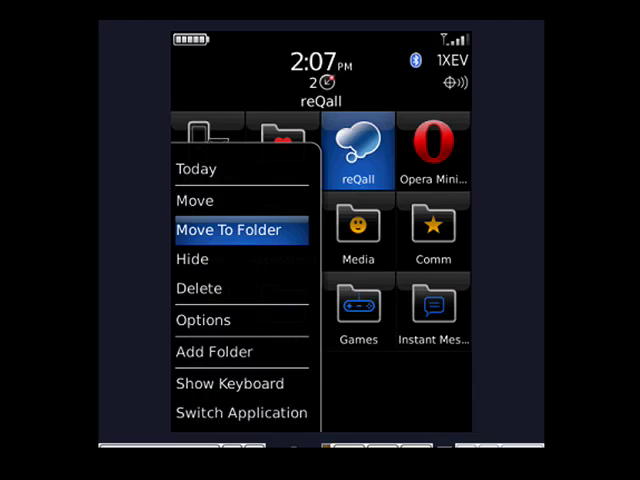
Step: Move the reQall app from the home screen into the Info folder
{"action": "left_click", "coordinate": [242, 229]}
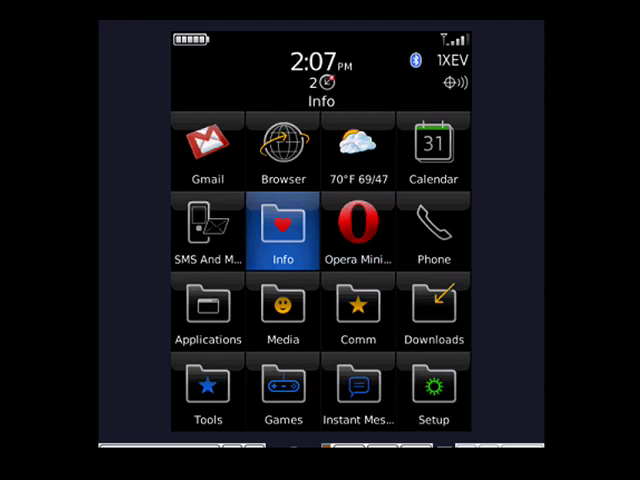
Step: Open the Info folder and highlight the relocated reQall icon
{"action": "left_click", "coordinate": [283, 230]}
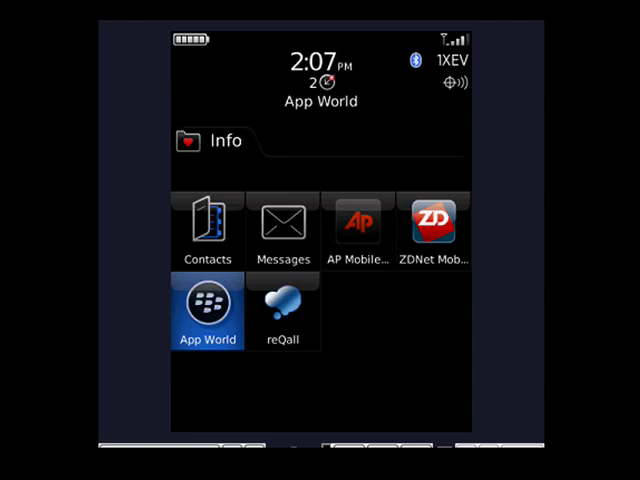
{"action": "left_click", "coordinate": [283, 318]}
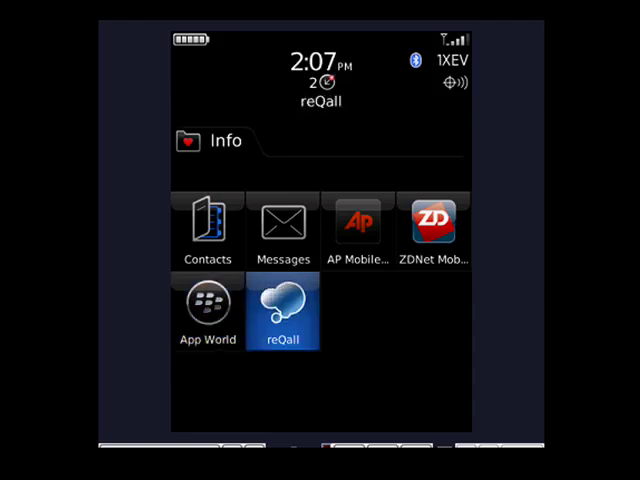